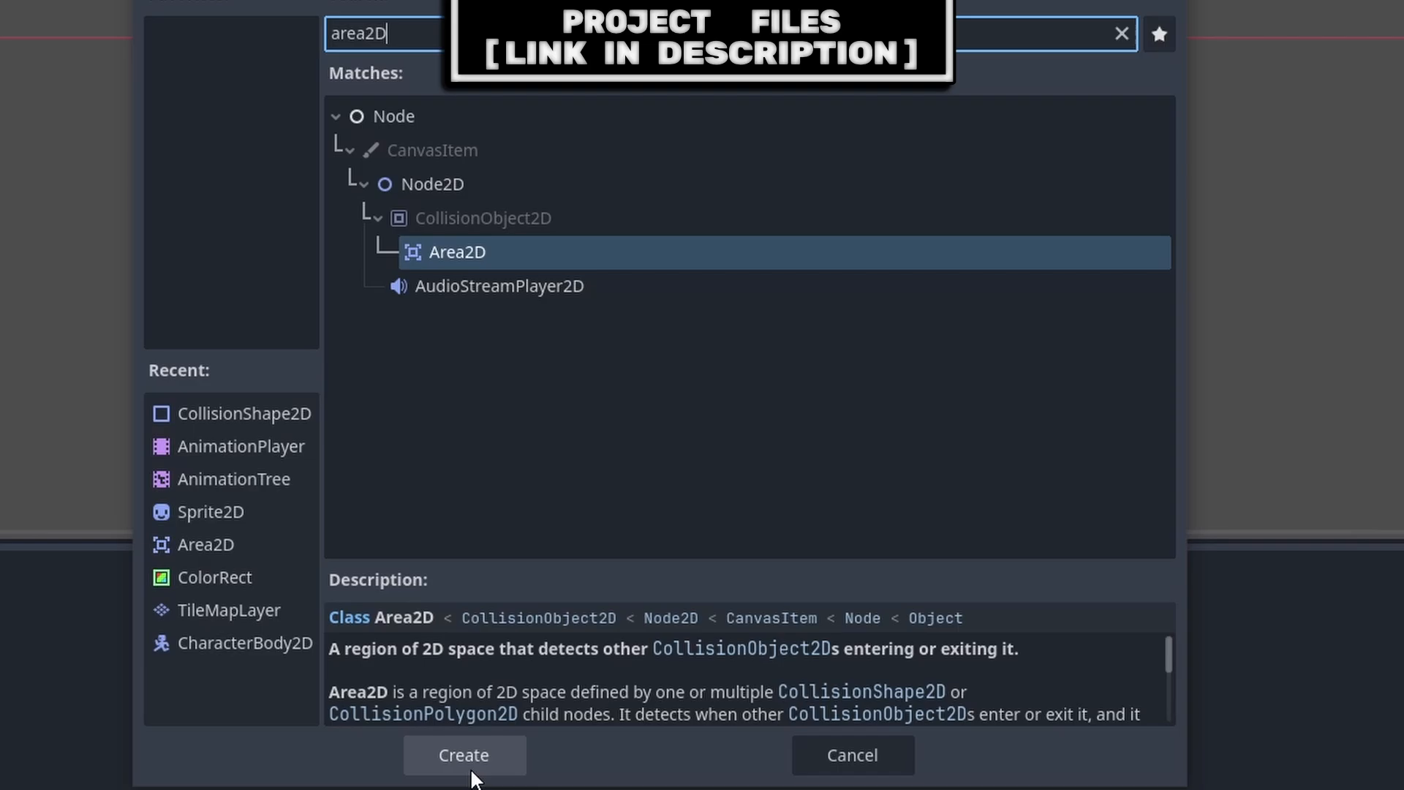
Create an Area2D root named WindArea2D and attach a new res://wind_area_2d.gd script.
{"action": "left_click", "coordinate": [465, 755]}
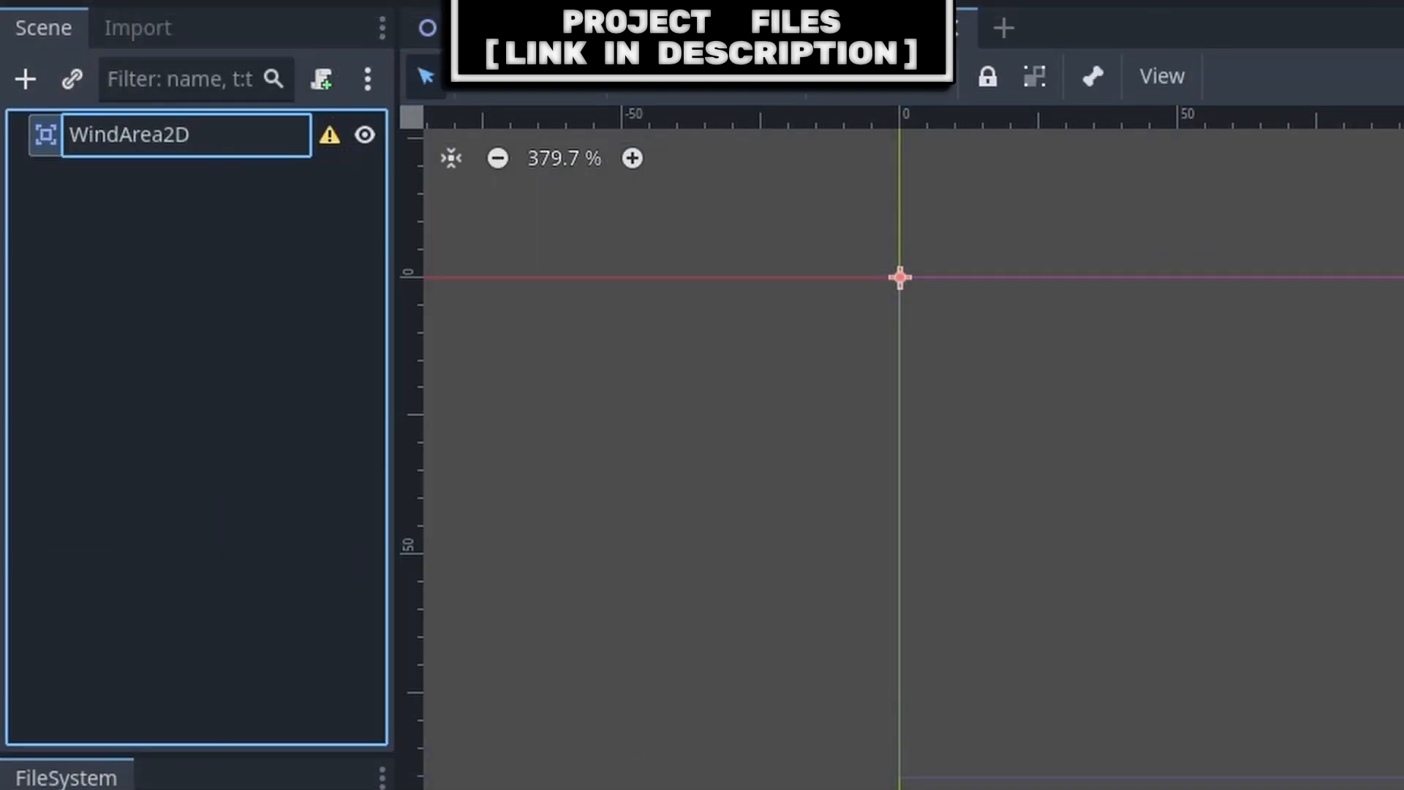
{"action": "left_click", "coordinate": [39, 25]}
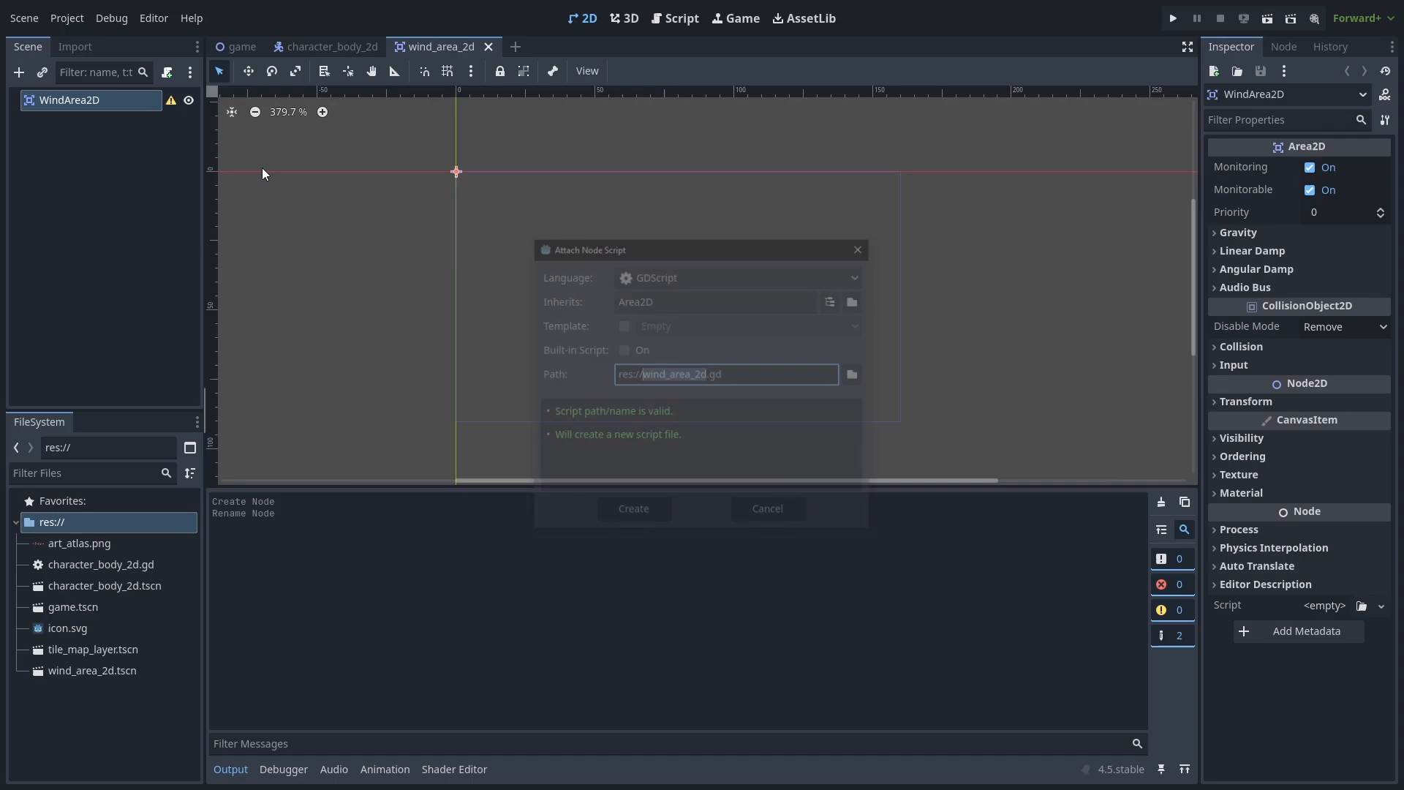
{"action": "left_click", "coordinate": [634, 509]}
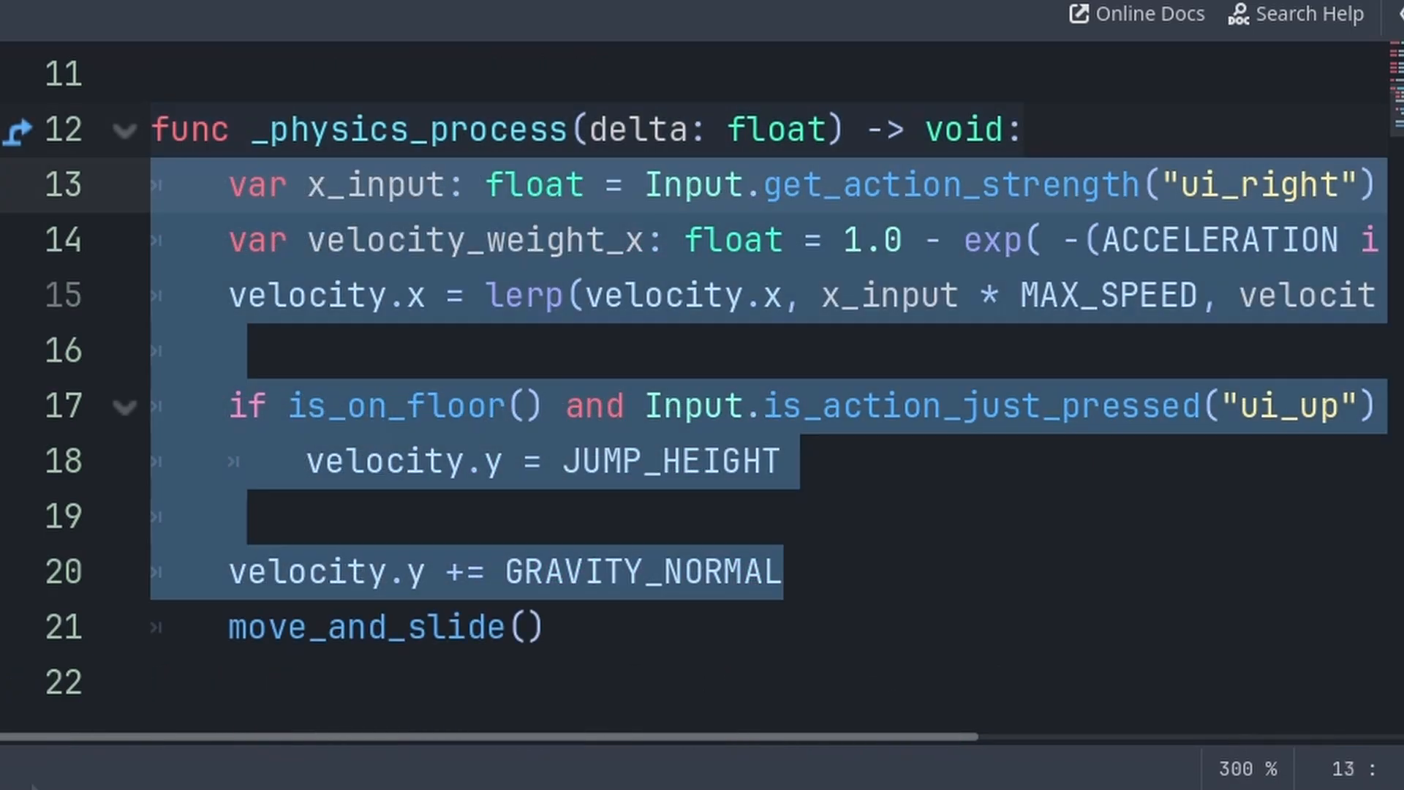
Add velocity += wind_velocity * 0.4 in _physics_process before move_and_slide().
{"action": "left_click", "coordinate": [385, 627]}
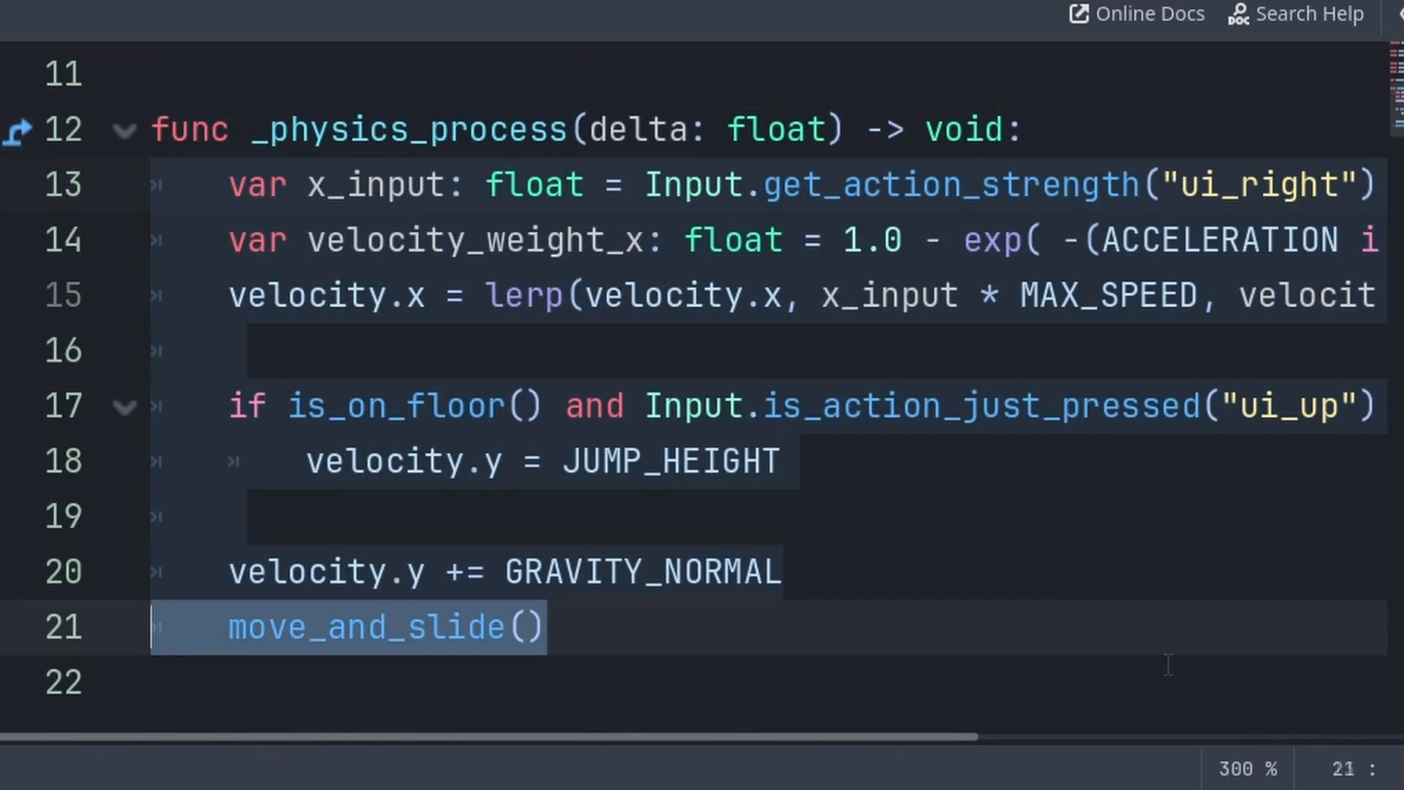
{"action": "type", "text": "velocity += wind_velocity * 0.4"}
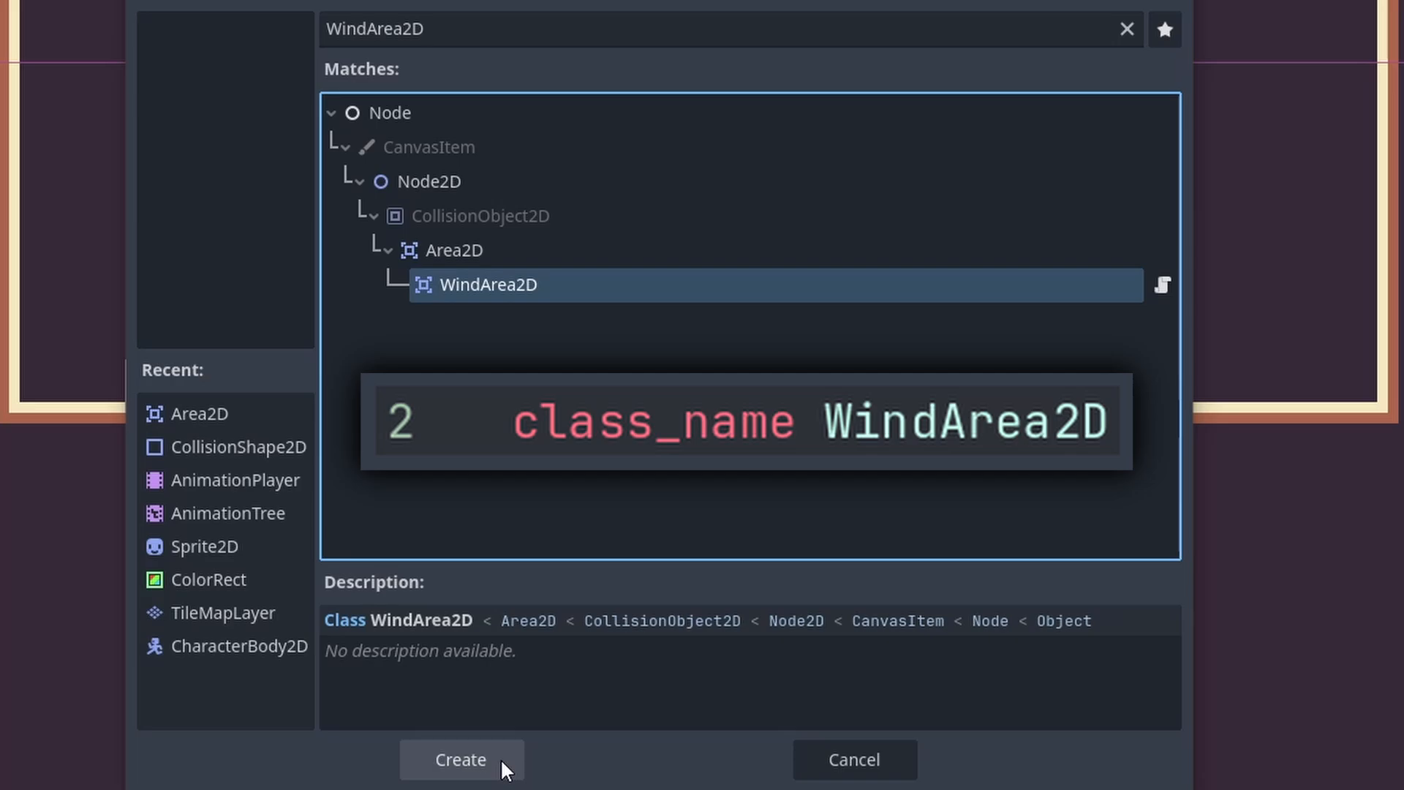
Add a WindArea2D child node to the level scene.
{"action": "left_click", "coordinate": [462, 781]}
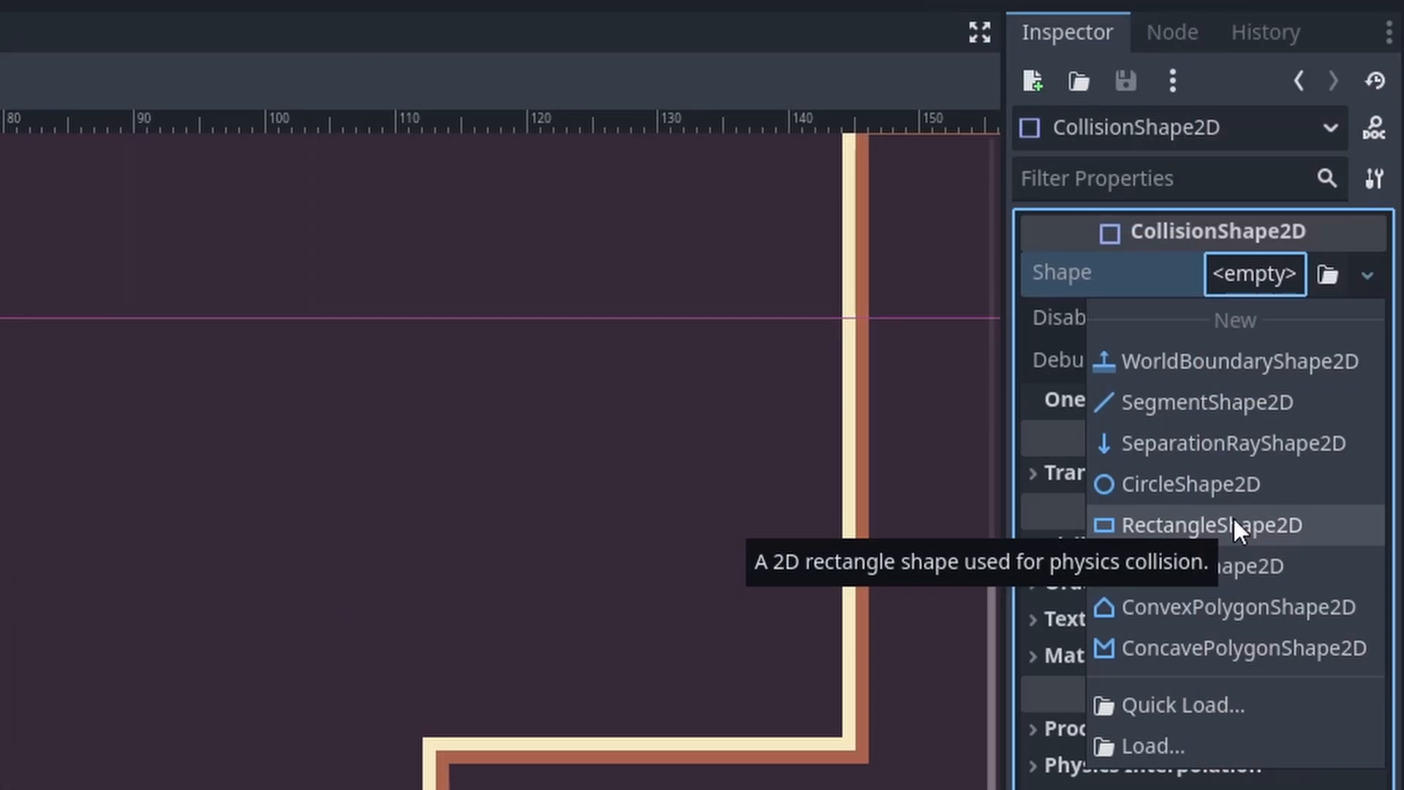
Assign the CollisionShape2D a new RectangleShape2D sized 12 by 40.
{"action": "left_click", "coordinate": [1199, 524]}
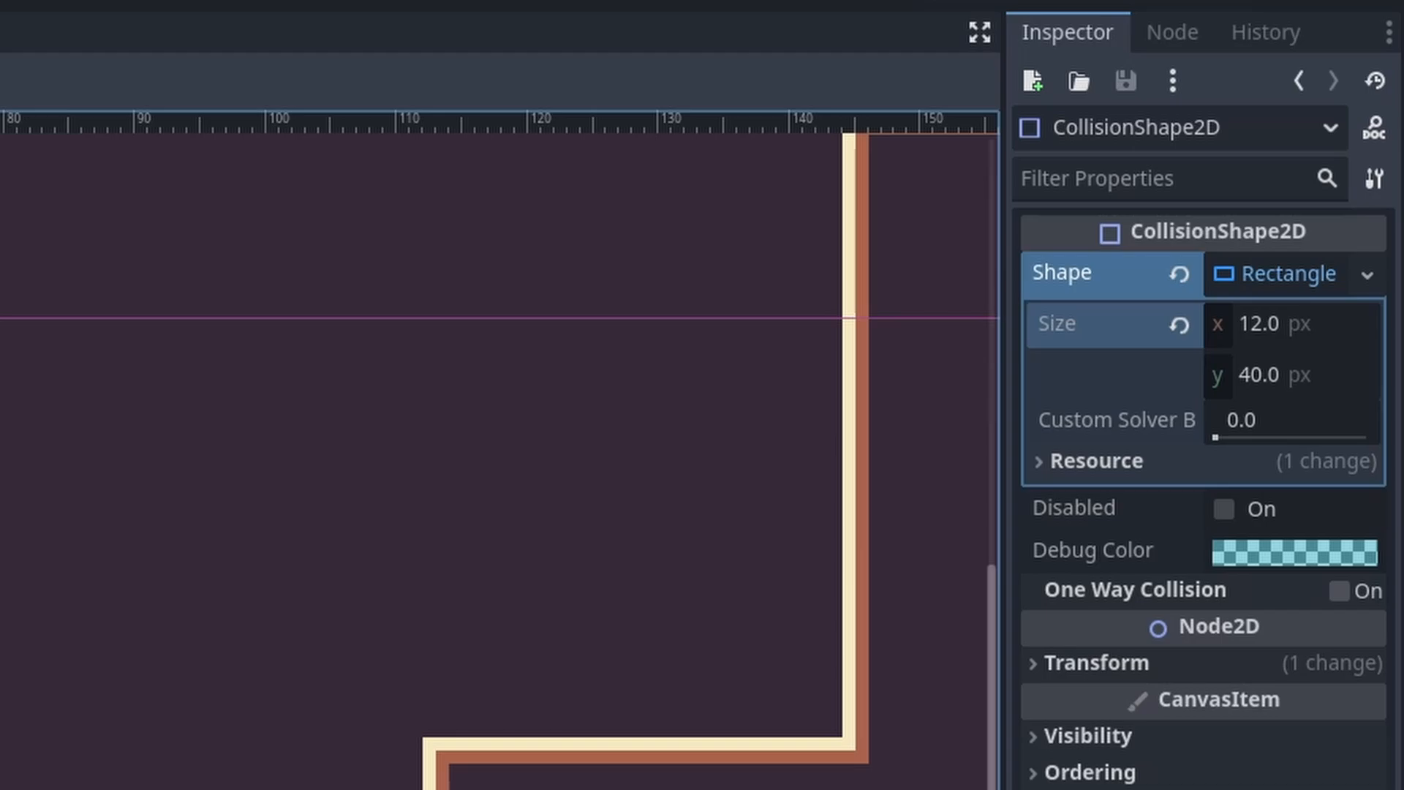